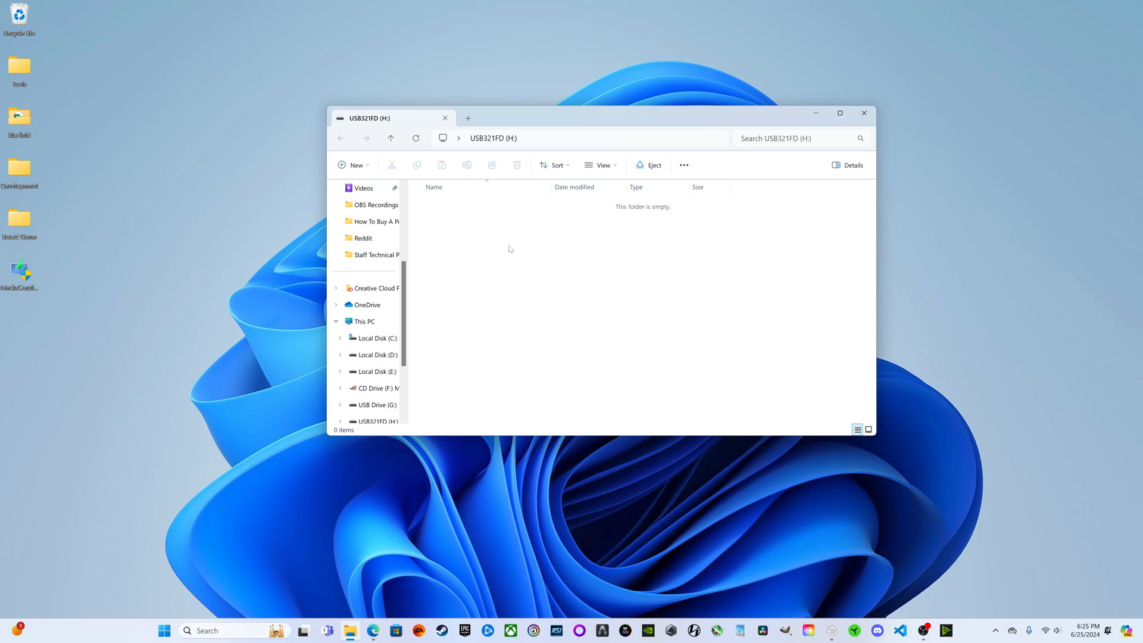
{"action": "mouse_move", "coordinate": [633, 253]}
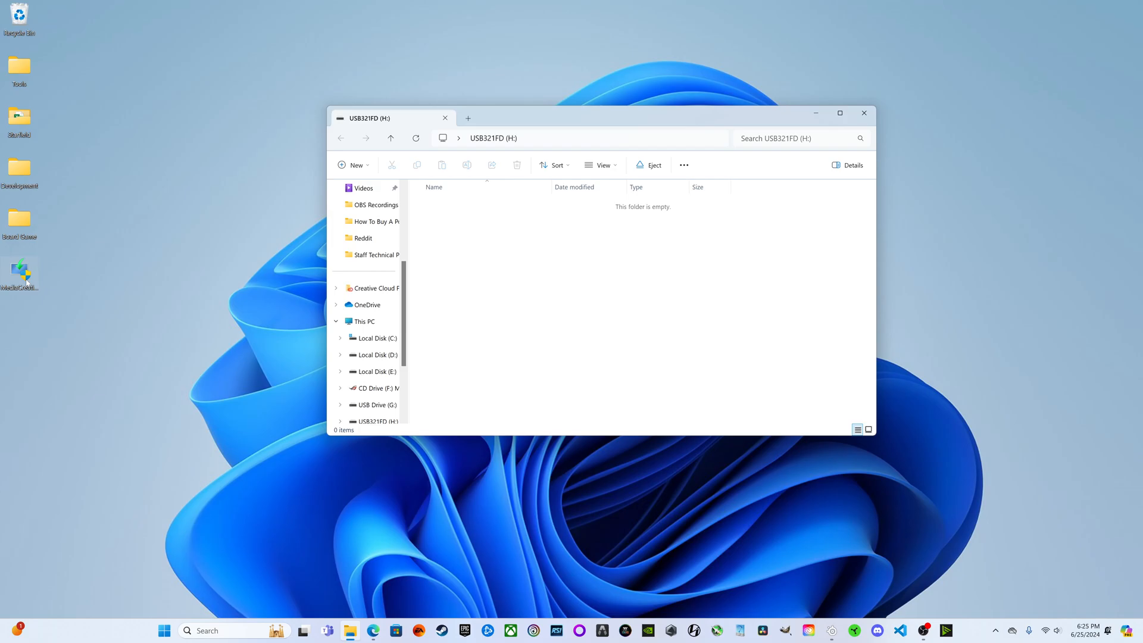
{"action": "mouse_move", "coordinate": [541, 258]}
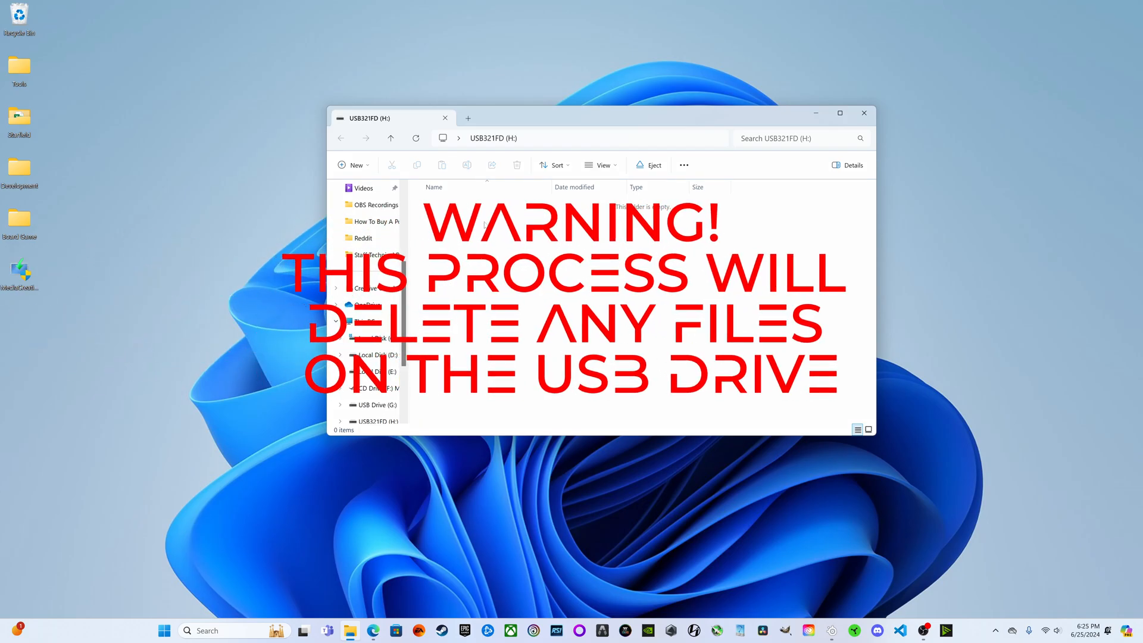
{"action": "mouse_move", "coordinate": [561, 243]}
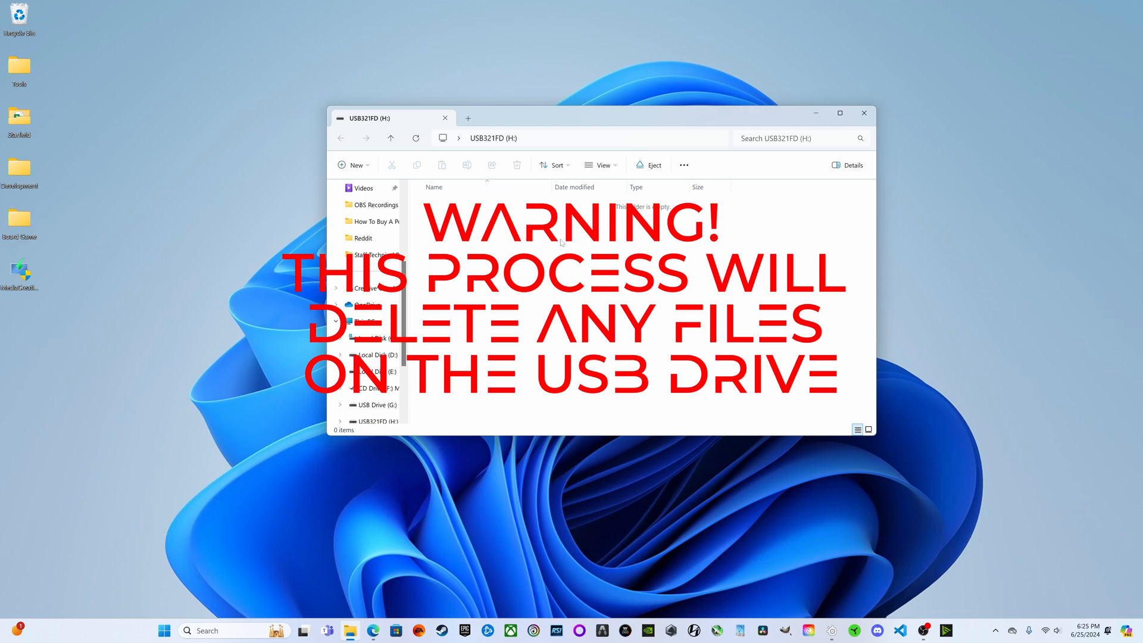
{"action": "mouse_move", "coordinate": [467, 247]}
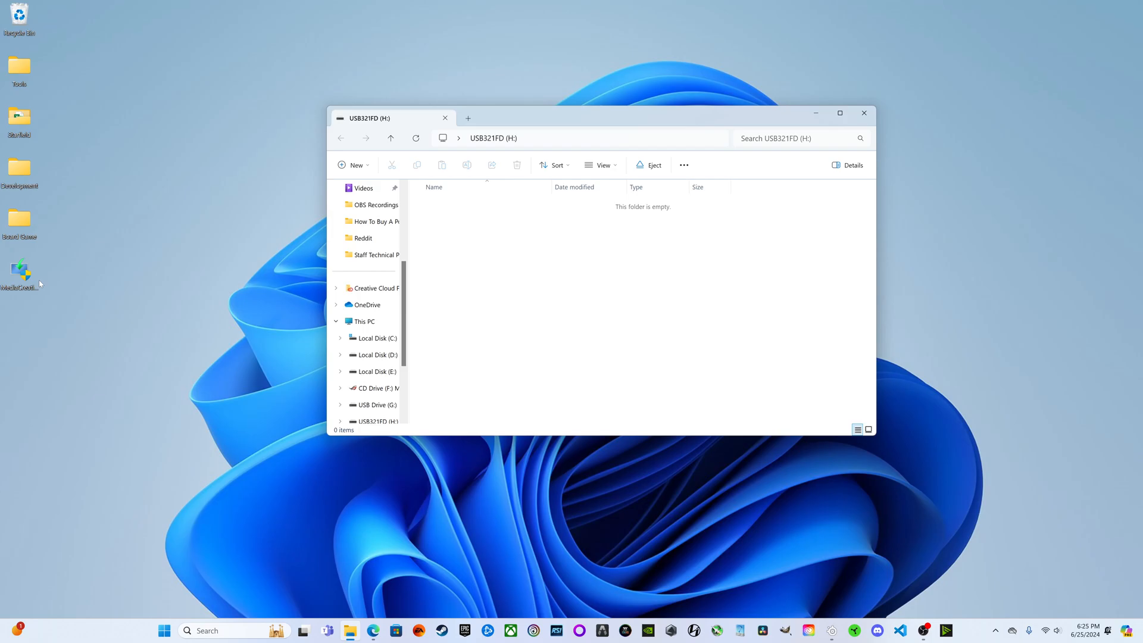
{"action": "mouse_move", "coordinate": [676, 278]}
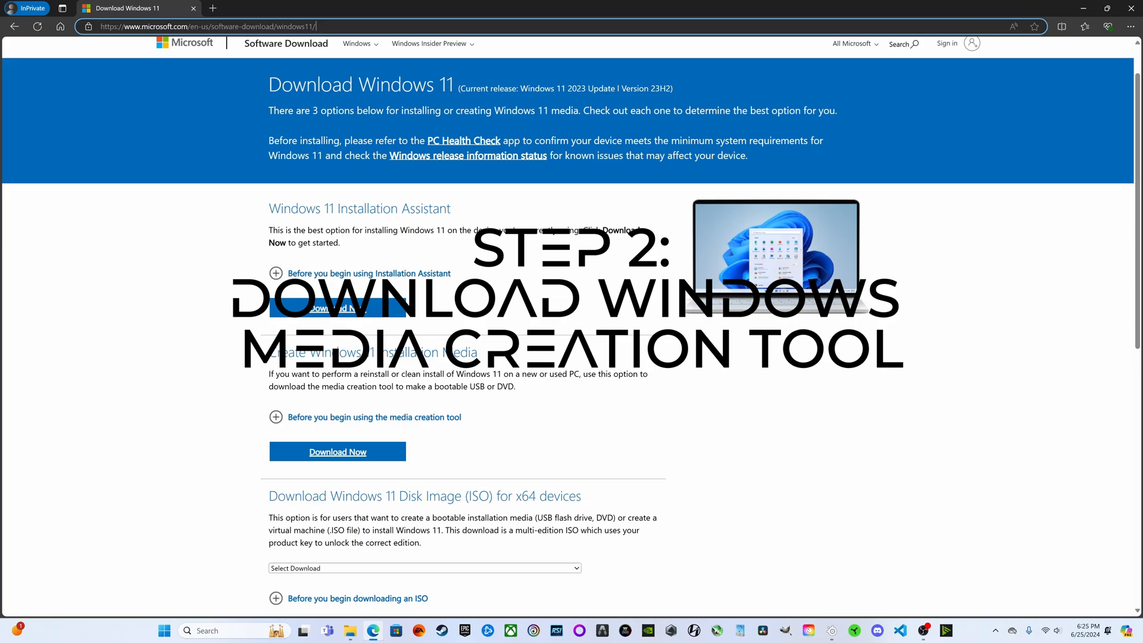
Download the Media Creation Tool via Download Now under Create Windows 11 Installation Media.
{"action": "left_click", "coordinate": [208, 28]}
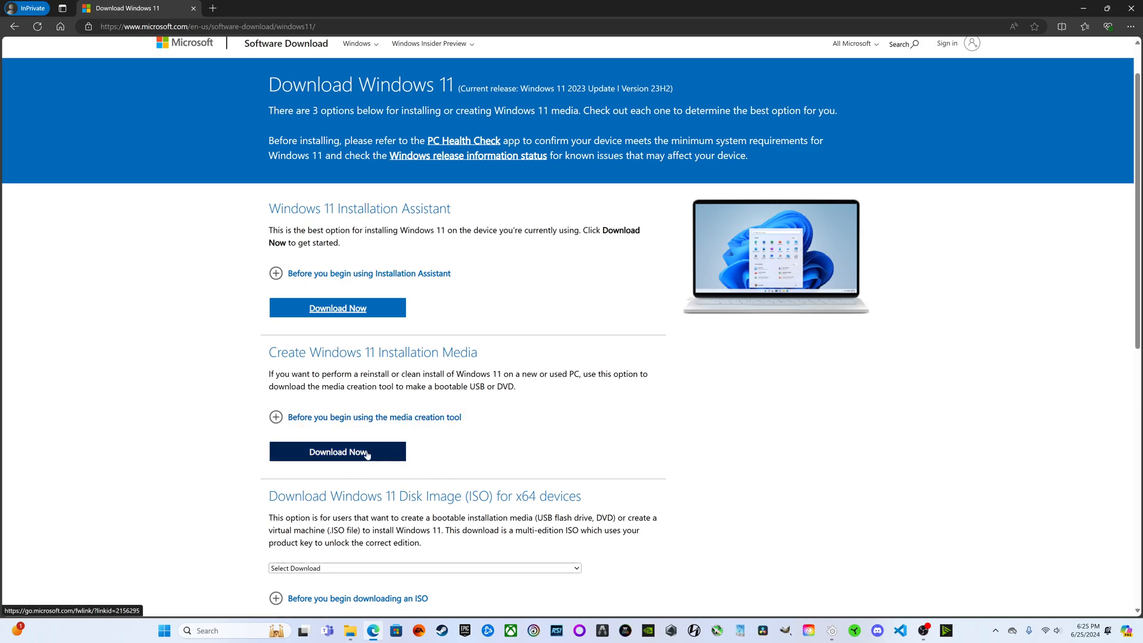
{"action": "left_click", "coordinate": [338, 452]}
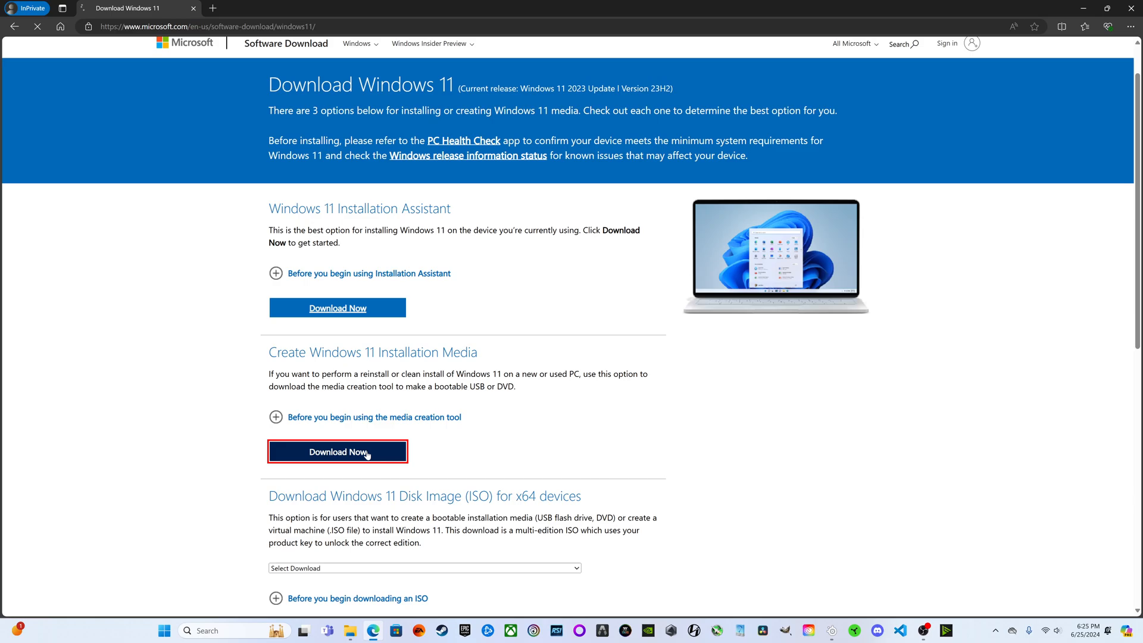
{"action": "left_click", "coordinate": [338, 452]}
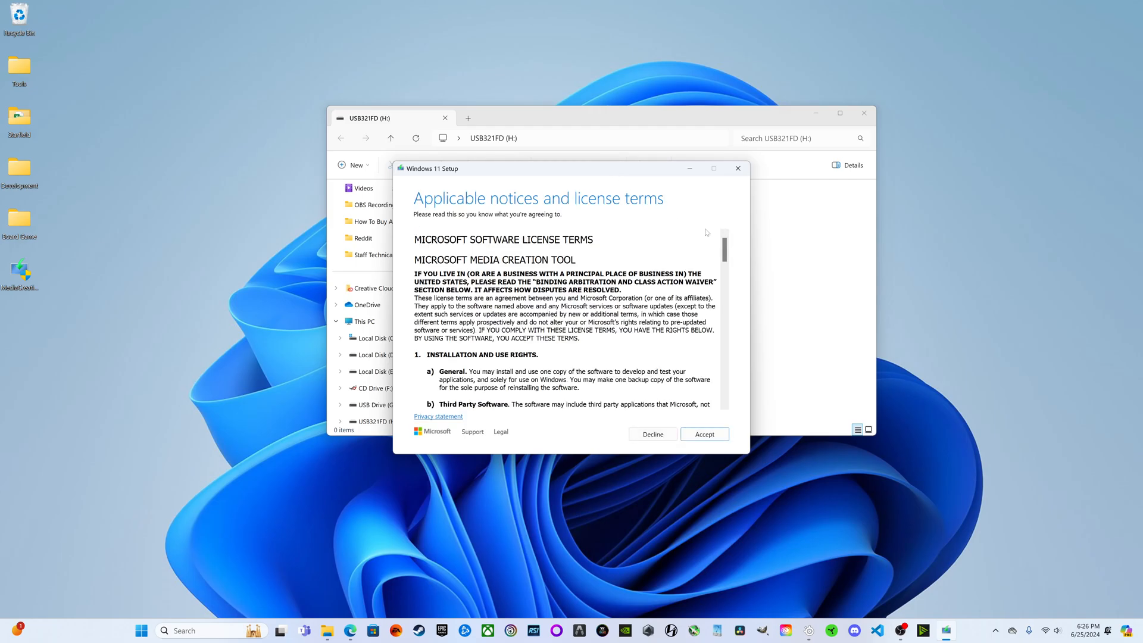
Read through and accept the Windows 11 Setup license terms.
{"action": "scroll", "scroll_direction": "down", "scroll_amount": 3}
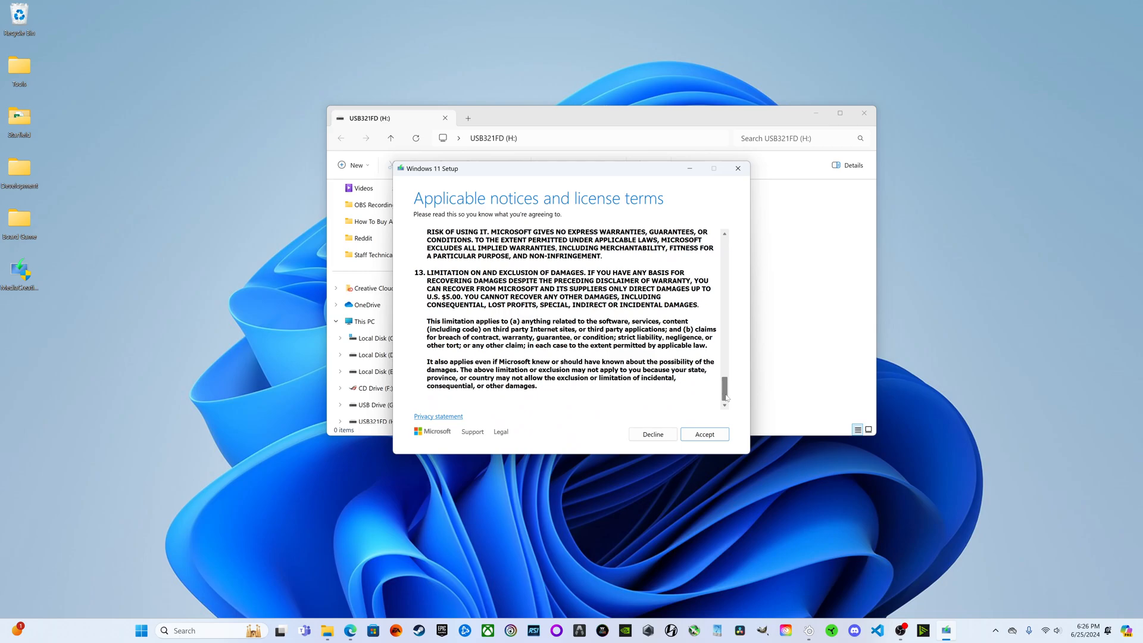
{"action": "left_click", "coordinate": [705, 433]}
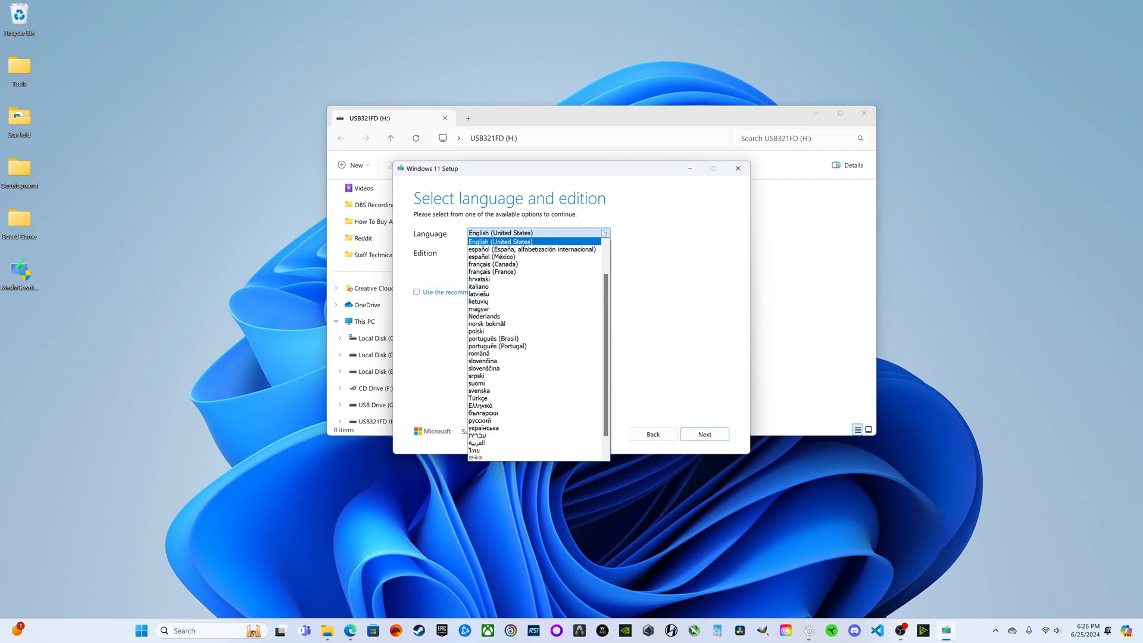
Keep English (United States), Windows 11 and the recommended options for this PC, then continue.
{"action": "left_click", "coordinate": [500, 240]}
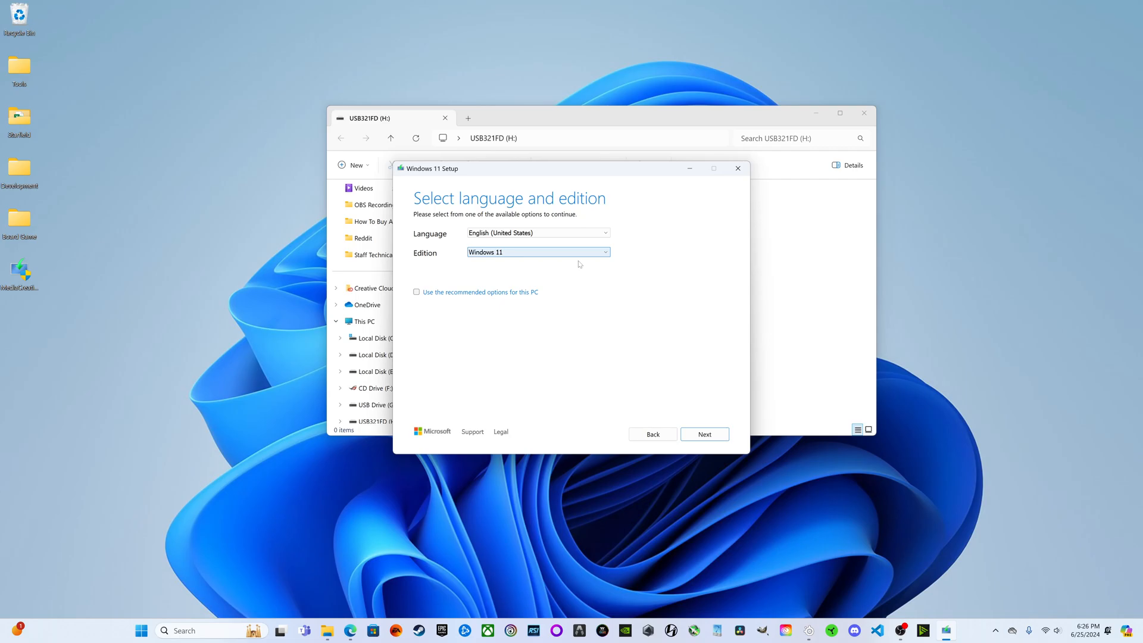
{"action": "left_click", "coordinate": [417, 292]}
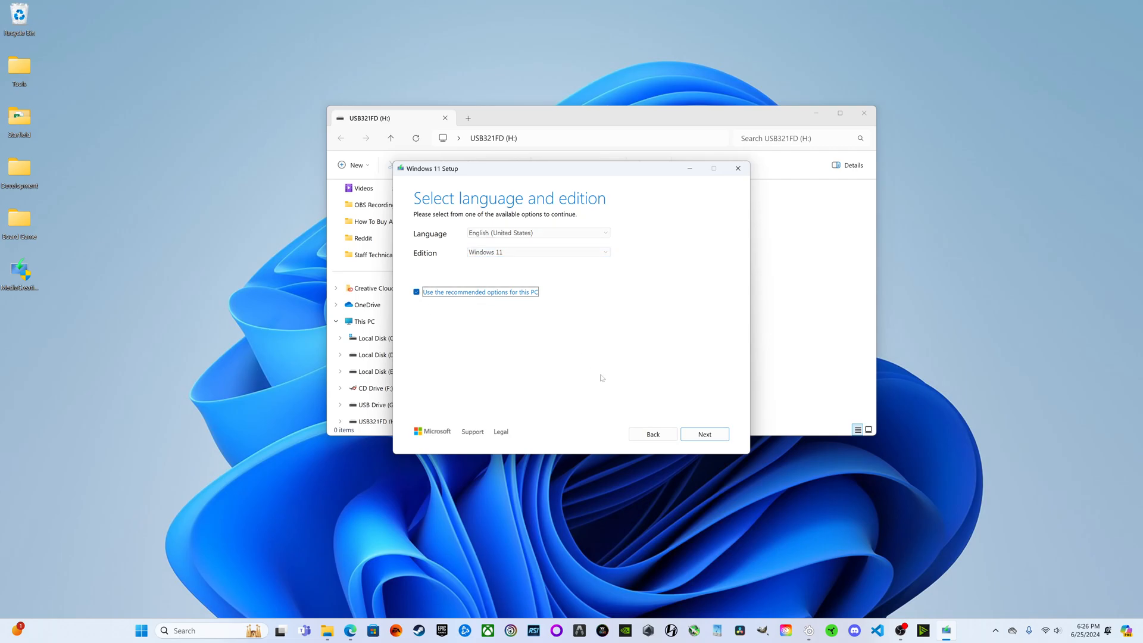
{"action": "left_click", "coordinate": [704, 433]}
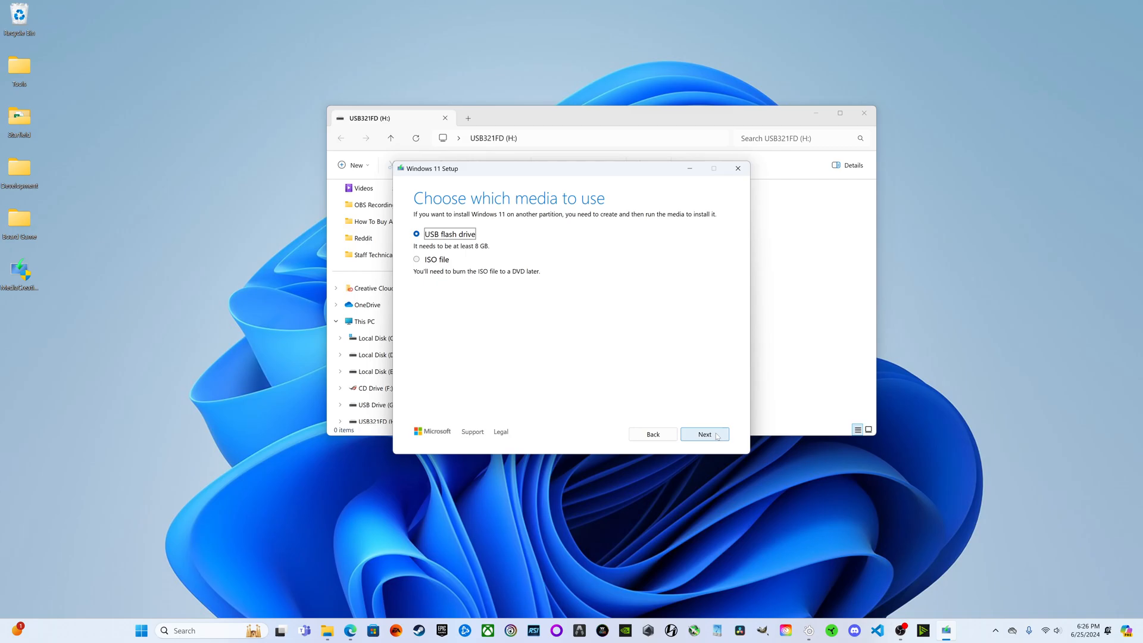
Choose USB flash drive media, target drive H: (USB321FD) and start writing Windows 11 to it.
{"action": "left_click", "coordinate": [705, 433]}
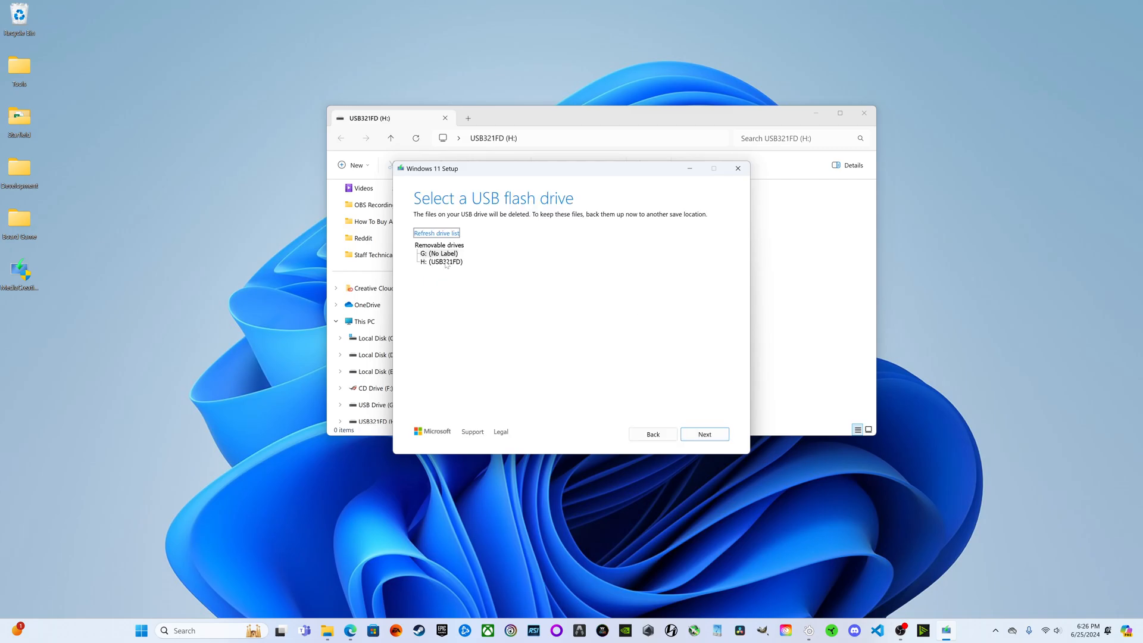
{"action": "left_click", "coordinate": [440, 261]}
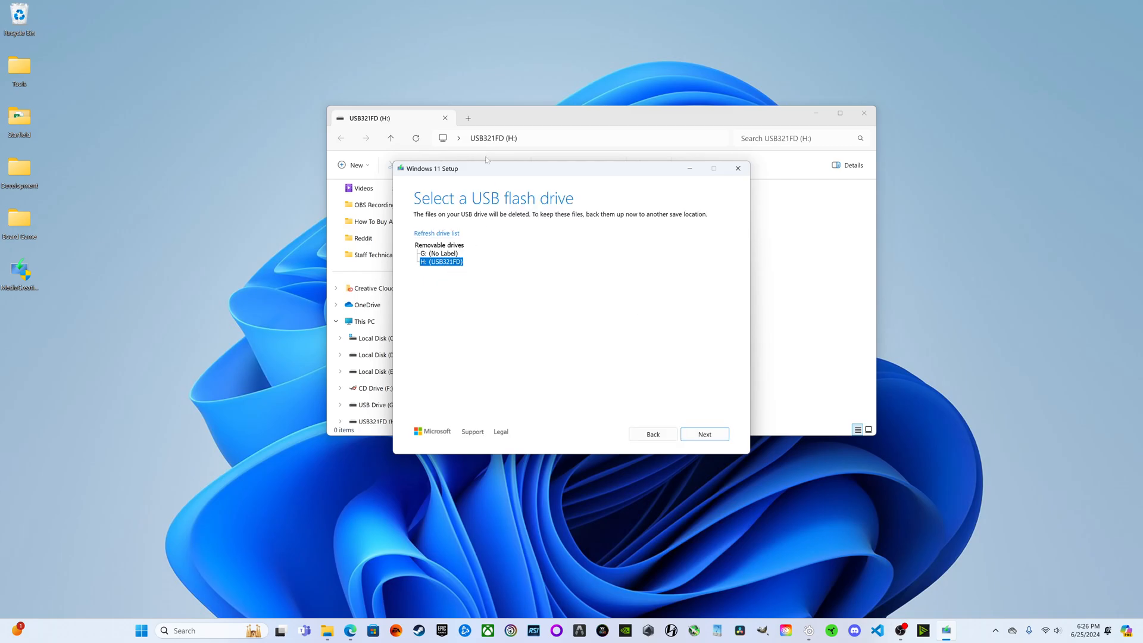
{"action": "mouse_move", "coordinate": [517, 152]}
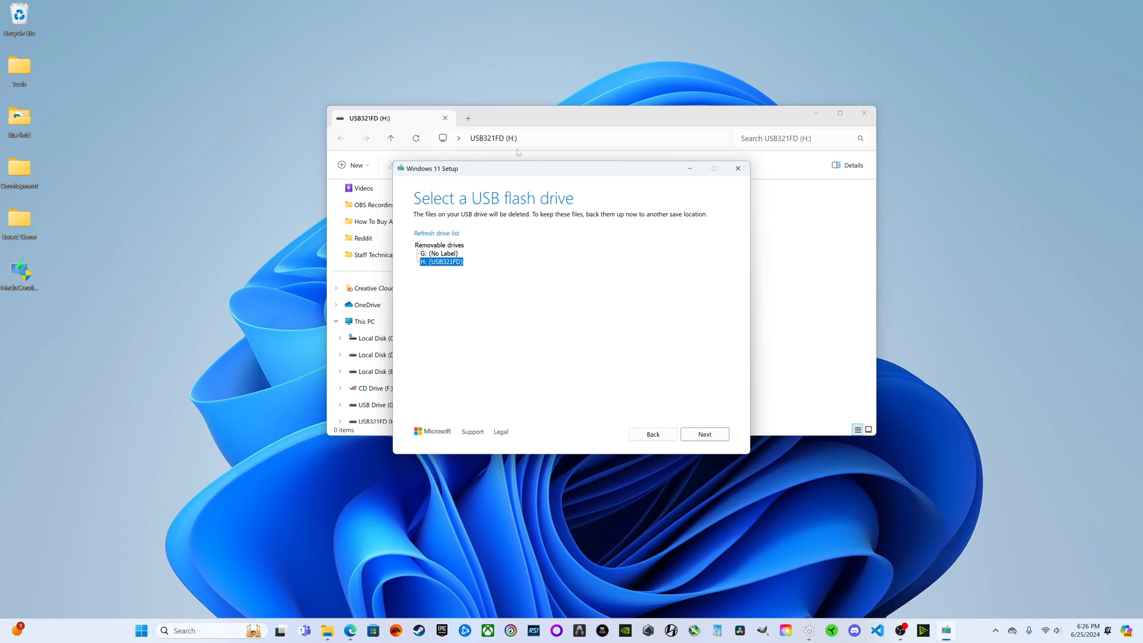
{"action": "left_click", "coordinate": [705, 433]}
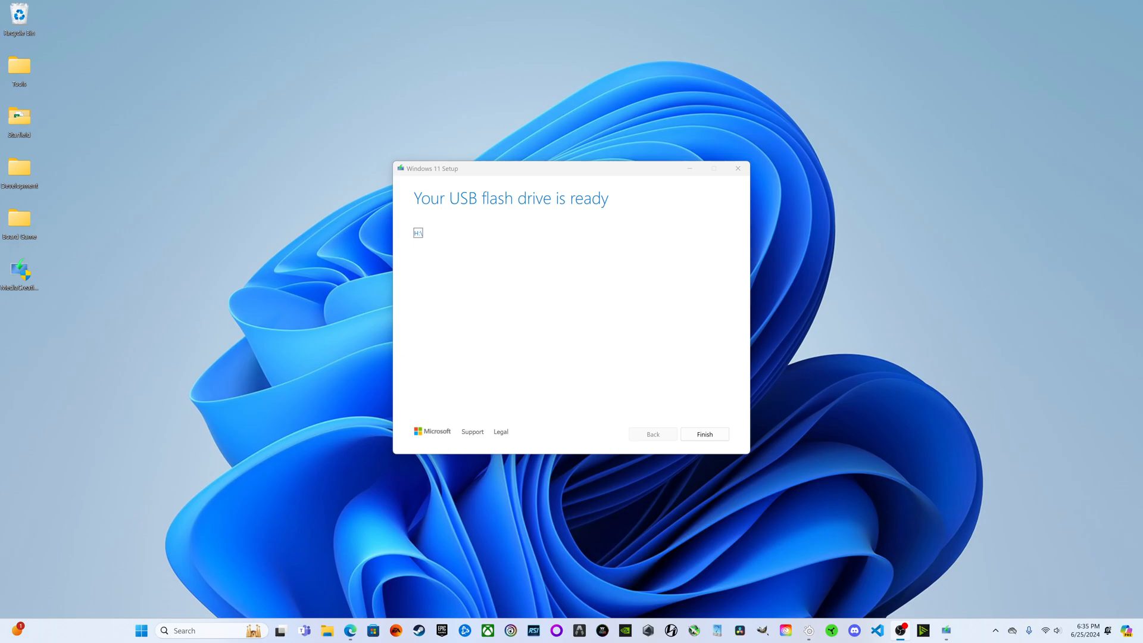
{"action": "mouse_move", "coordinate": [631, 386]}
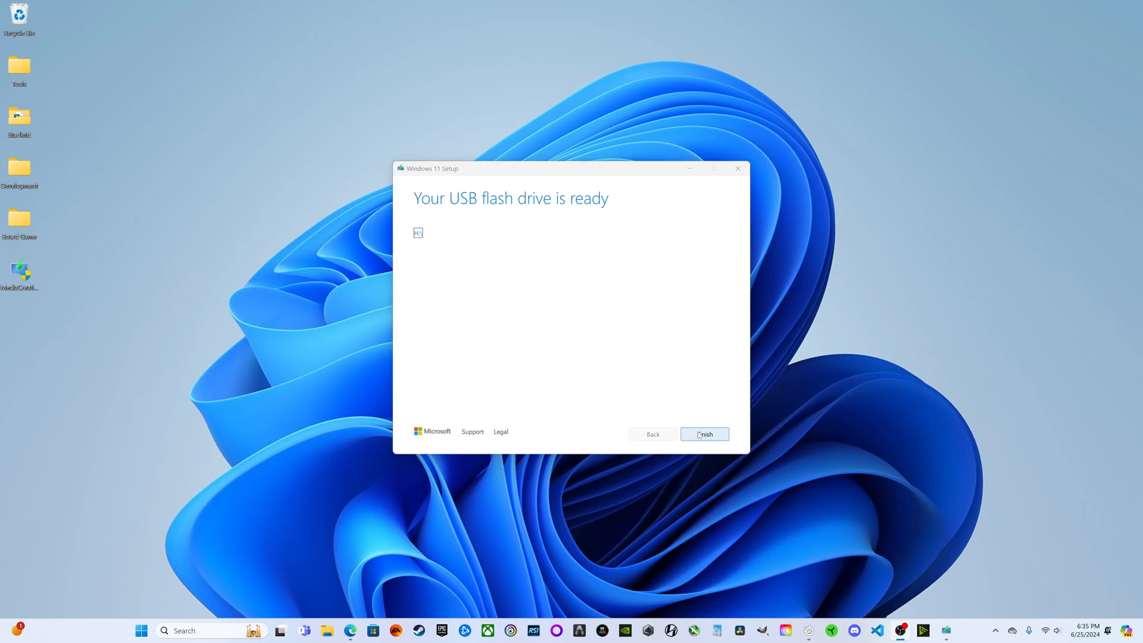
Finish Windows 11 Setup and view the ESD-USB (H:) installation files in File Explorer.
{"action": "left_click", "coordinate": [705, 434]}
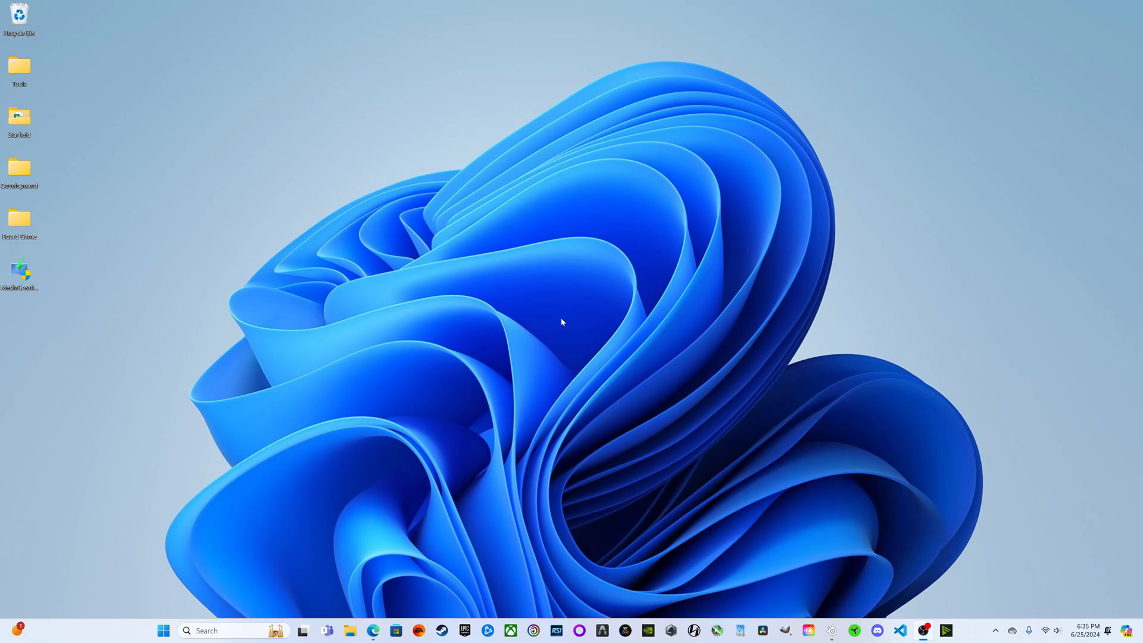
{"action": "mouse_move", "coordinate": [568, 343]}
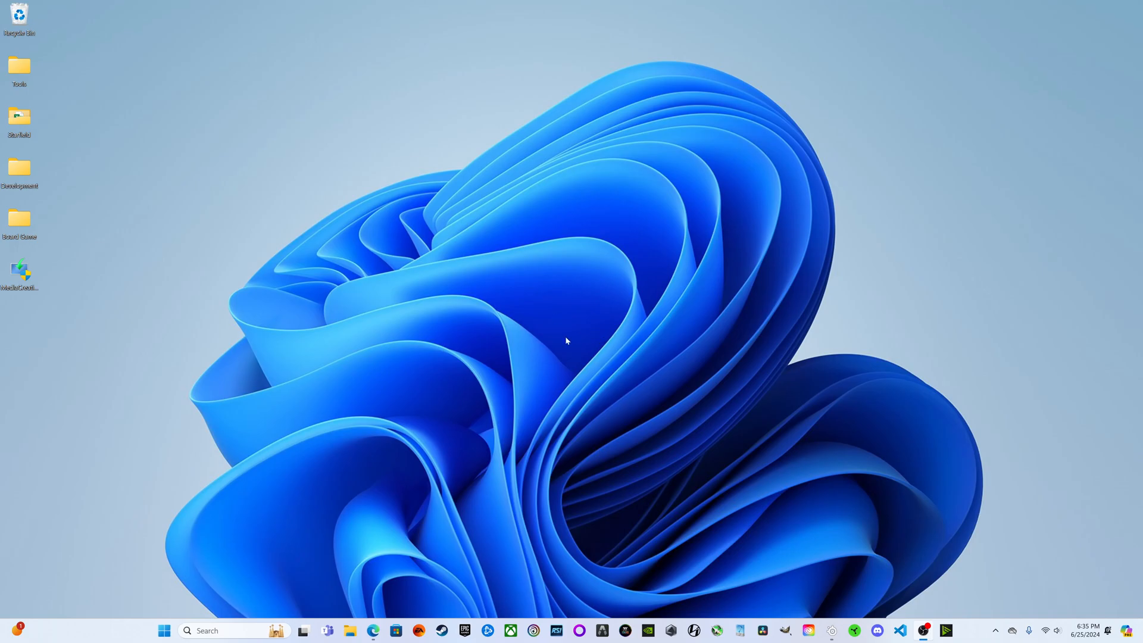
{"action": "mouse_move", "coordinate": [360, 571]}
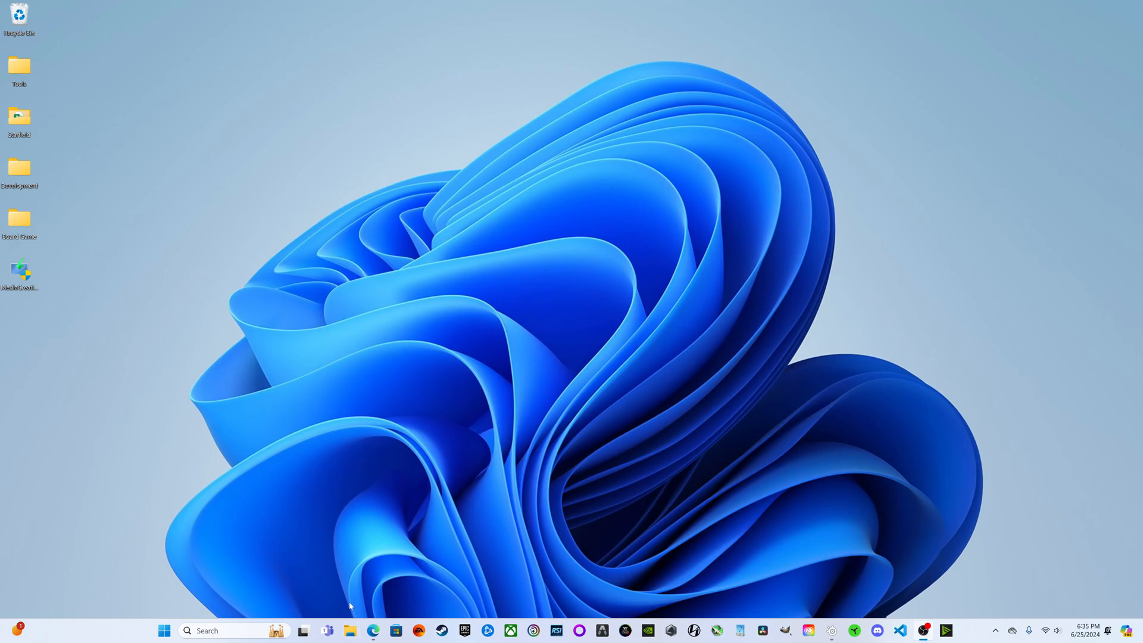
{"action": "left_click", "coordinate": [351, 631]}
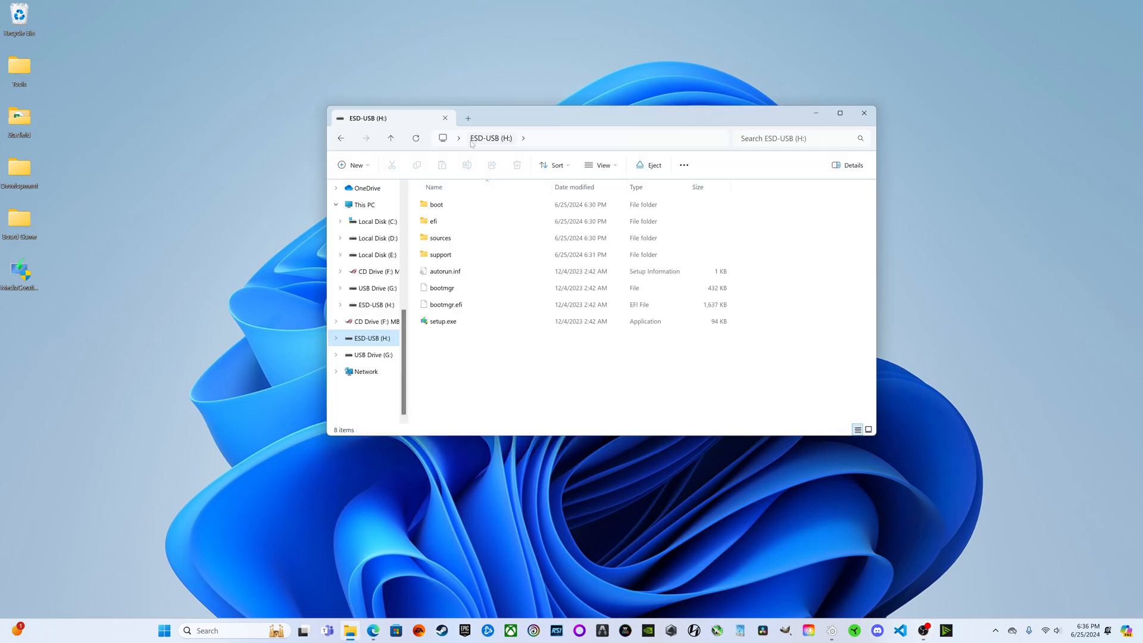